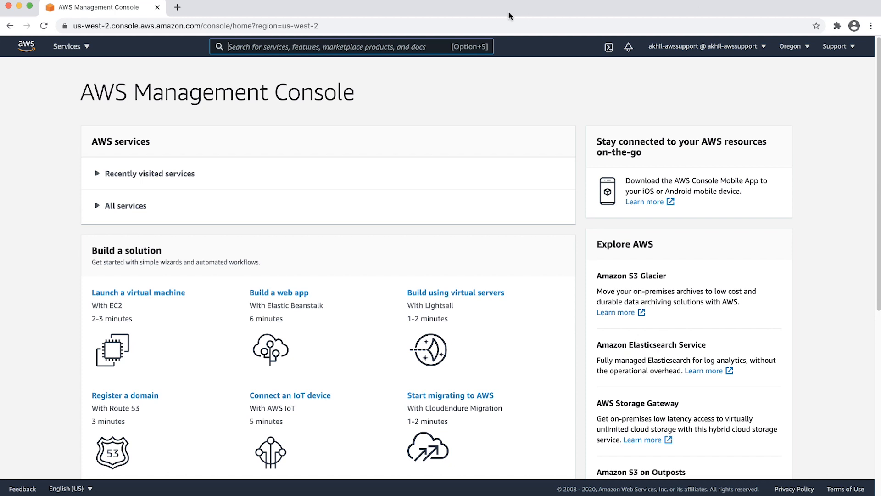
Search for EC2 and open its Load Balancers list.
{"action": "type", "text": "EC2"}
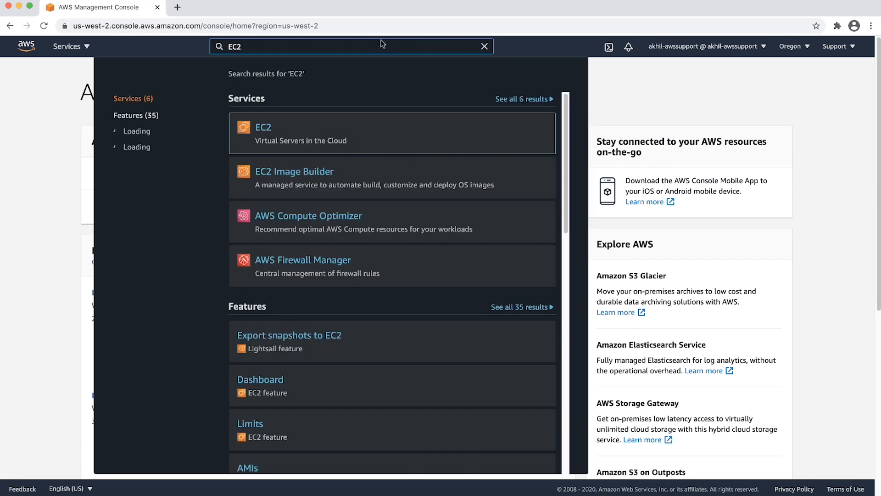
{"action": "left_click", "coordinate": [263, 128]}
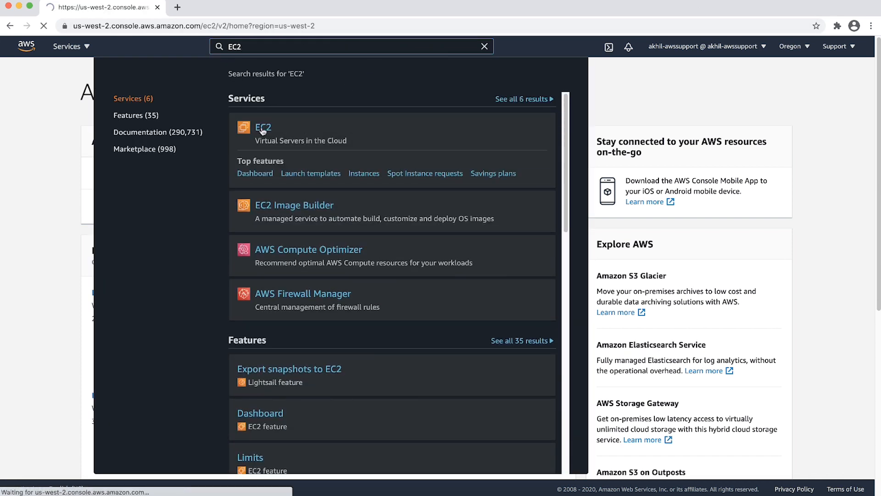
{"action": "left_click", "coordinate": [263, 127]}
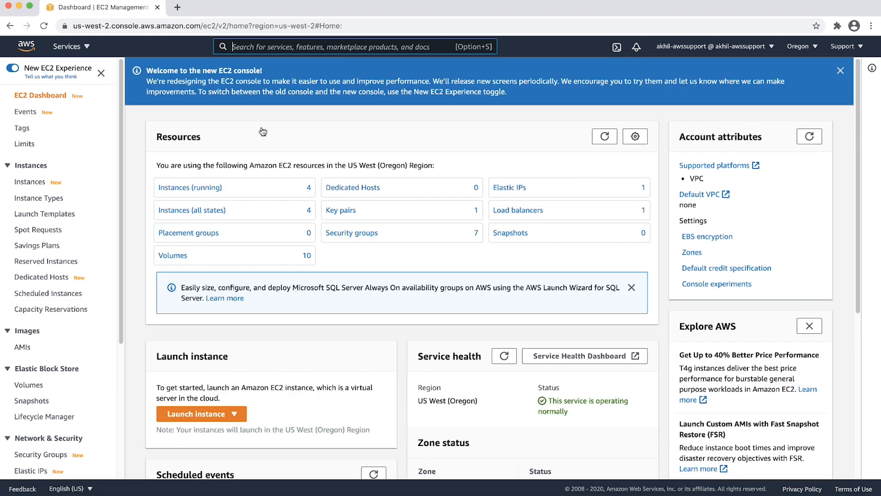
{"action": "left_click", "coordinate": [40, 417]}
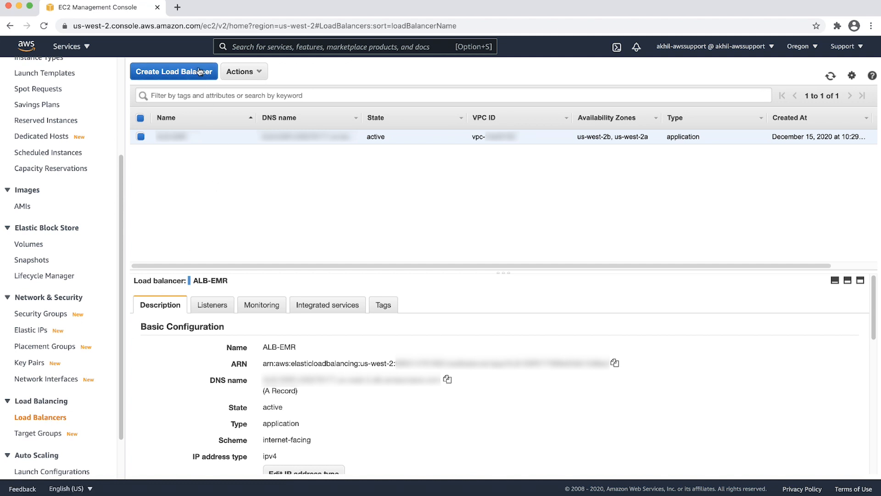
Start an application load balancer named EMR-ALB with ipv4 and an HTTP listener.
{"action": "left_click", "coordinate": [173, 72]}
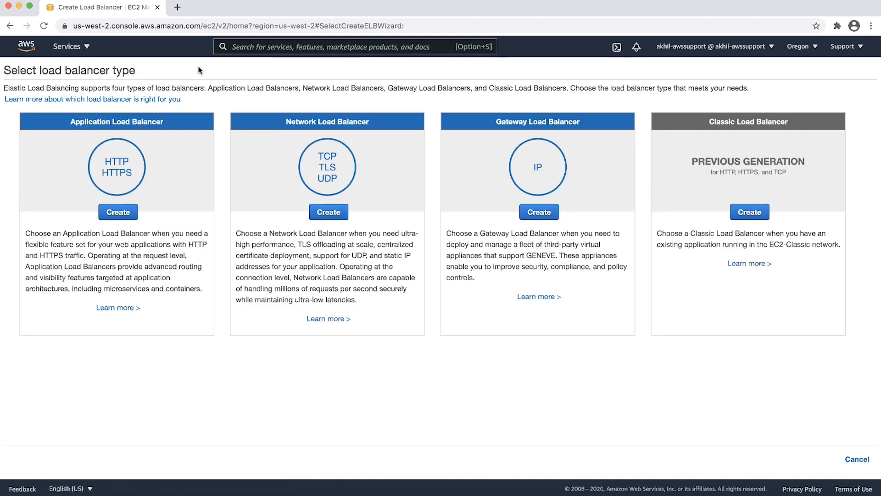
{"action": "left_click", "coordinate": [117, 212]}
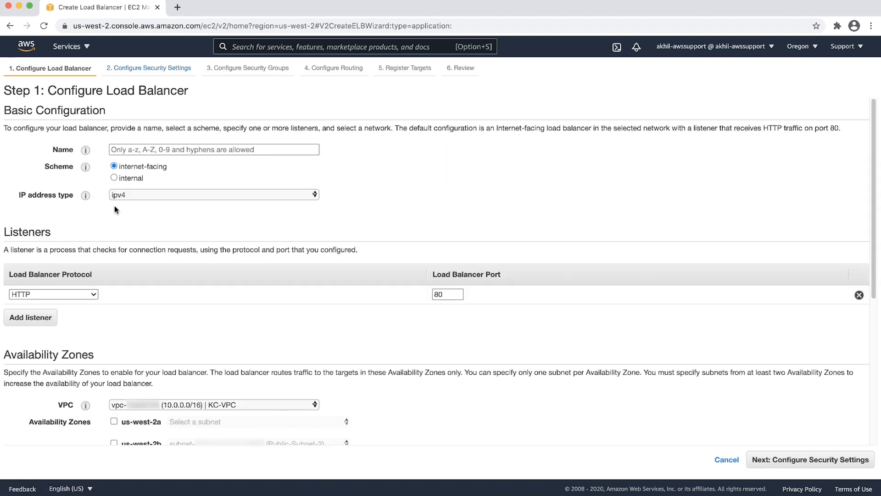
{"action": "type", "text": "EMR-"}
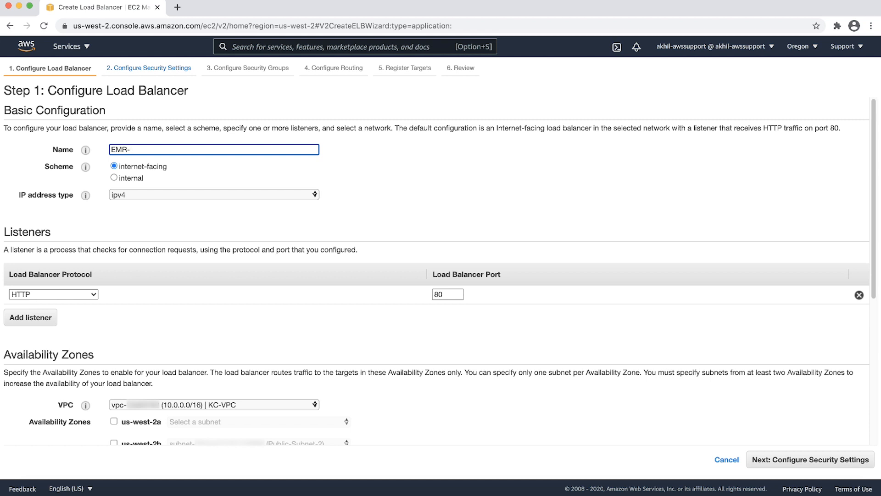
{"action": "type", "text": "ALB"}
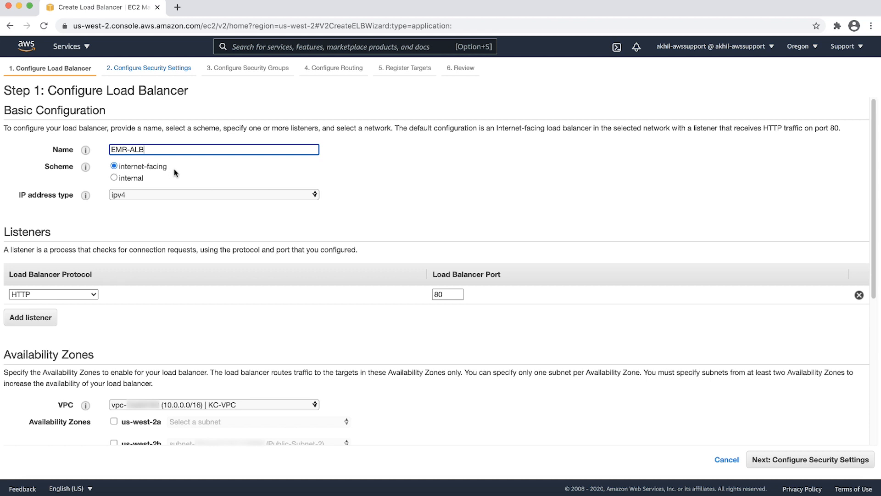
{"action": "left_click", "coordinate": [213, 195]}
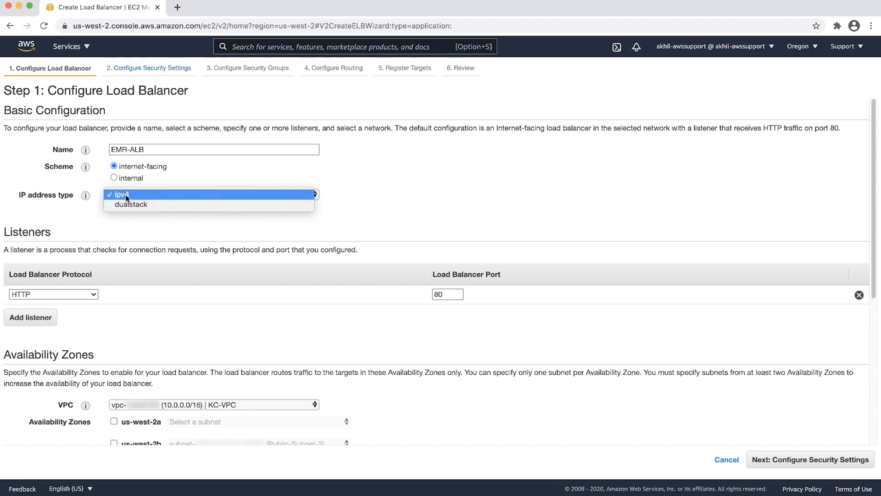
{"action": "left_click", "coordinate": [123, 194]}
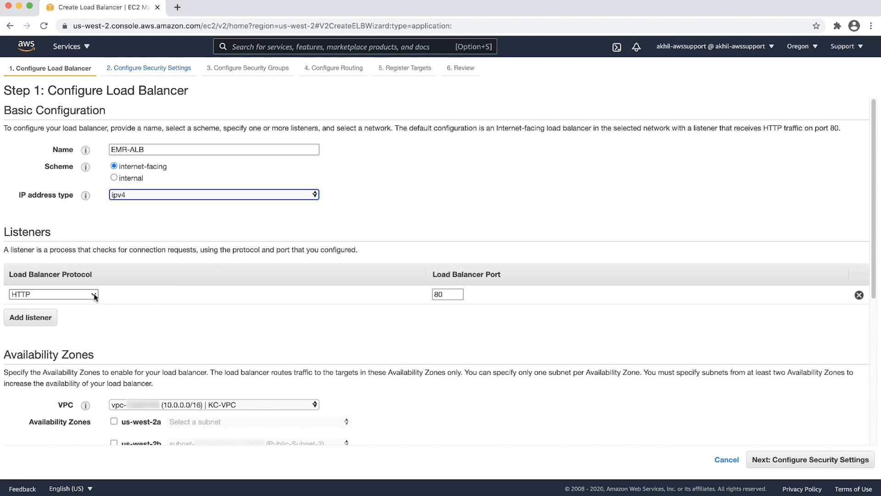
{"action": "left_click", "coordinate": [52, 293]}
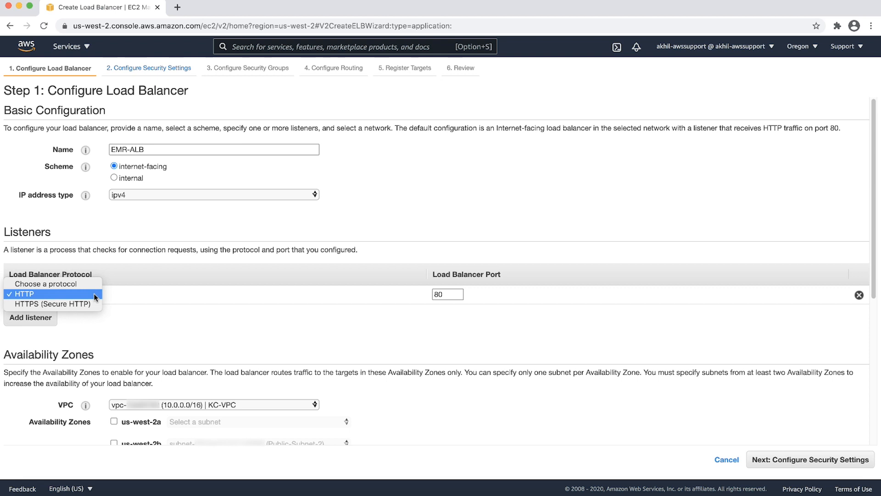
{"action": "left_click", "coordinate": [23, 294]}
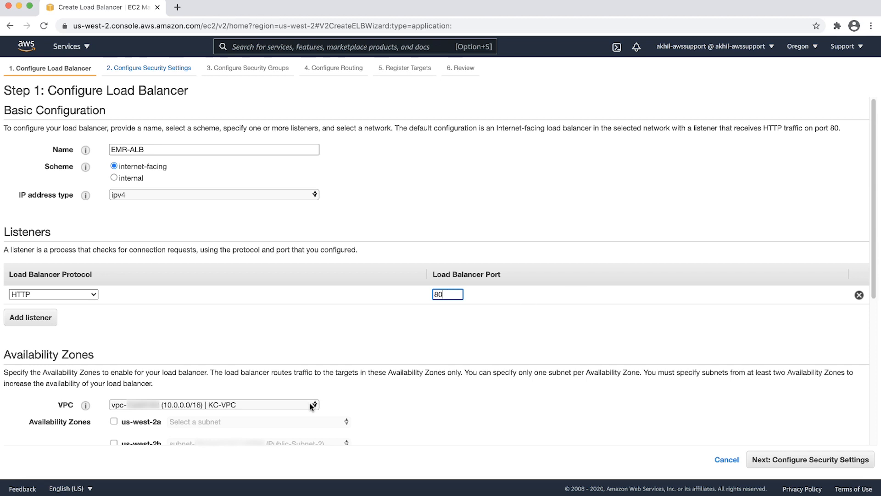
Enable us-west-2a with Public-Subnet-1 and us-west-2b with Public-Subnet-2.
{"action": "scroll", "scroll_direction": "down", "scroll_amount": 3}
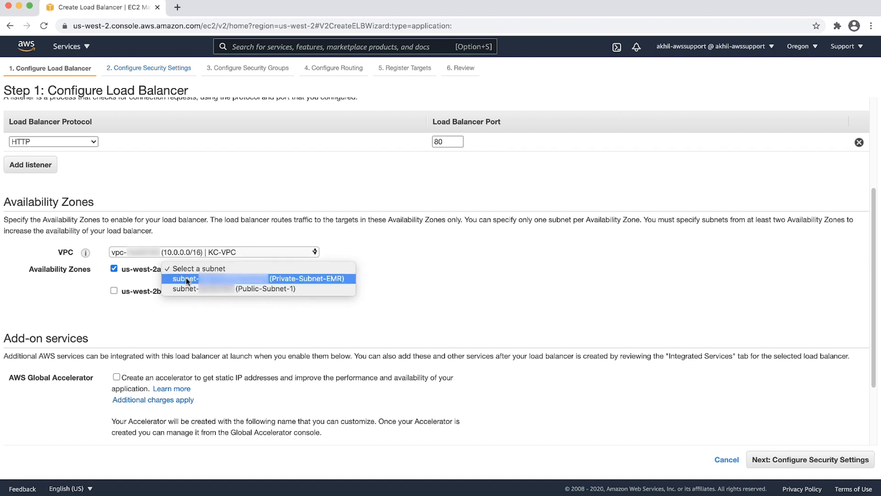
{"action": "left_click", "coordinate": [113, 307]}
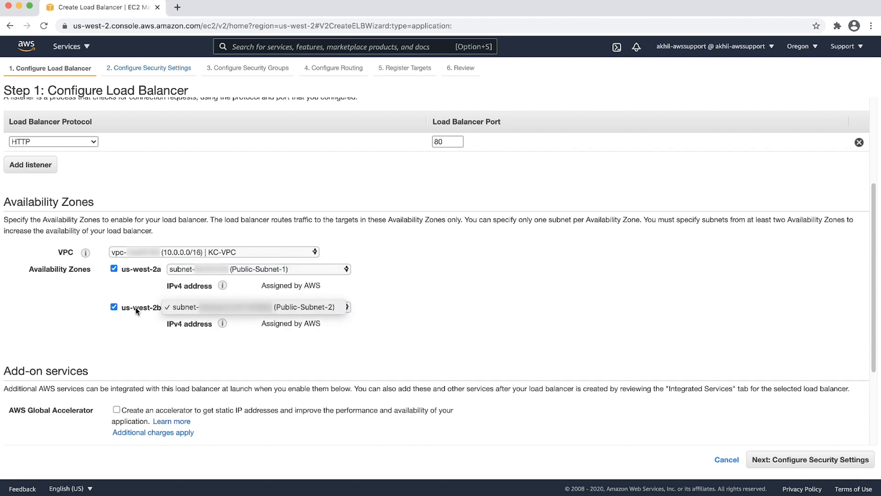
{"action": "left_click", "coordinate": [256, 307]}
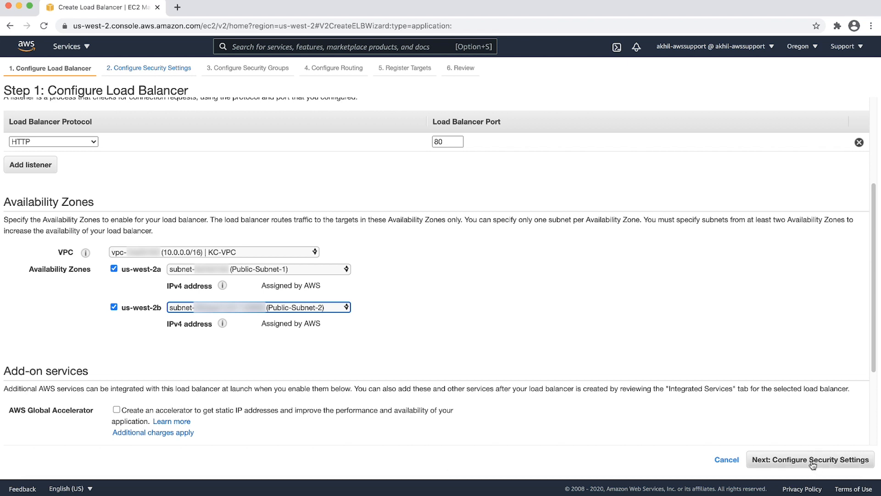
Assign the existing default security group and advance to routing configuration.
{"action": "left_click", "coordinate": [811, 459]}
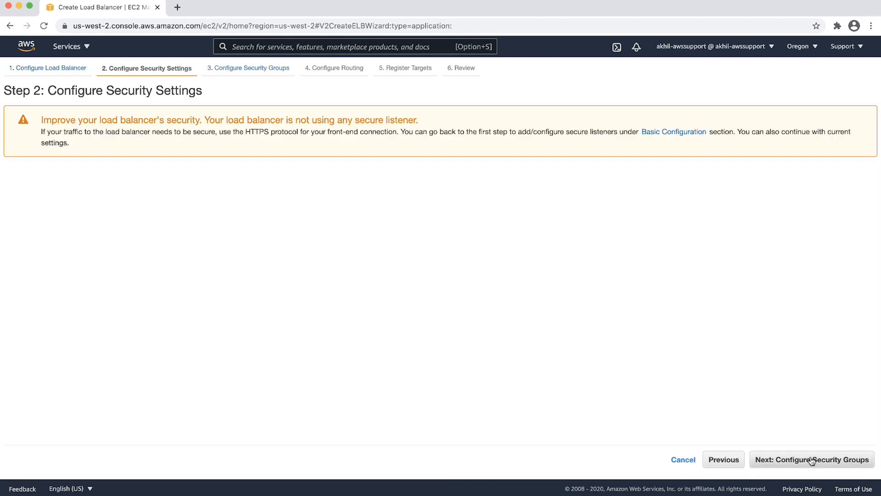
{"action": "left_click", "coordinate": [812, 459]}
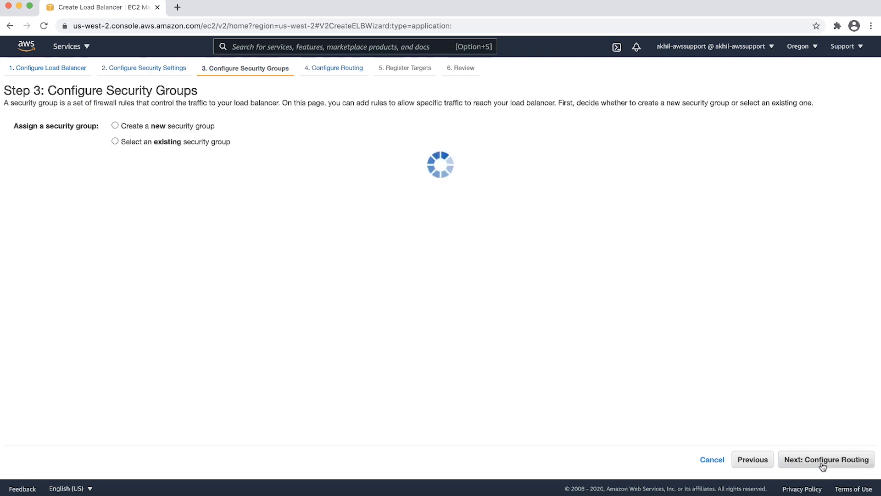
{"action": "left_click", "coordinate": [114, 141]}
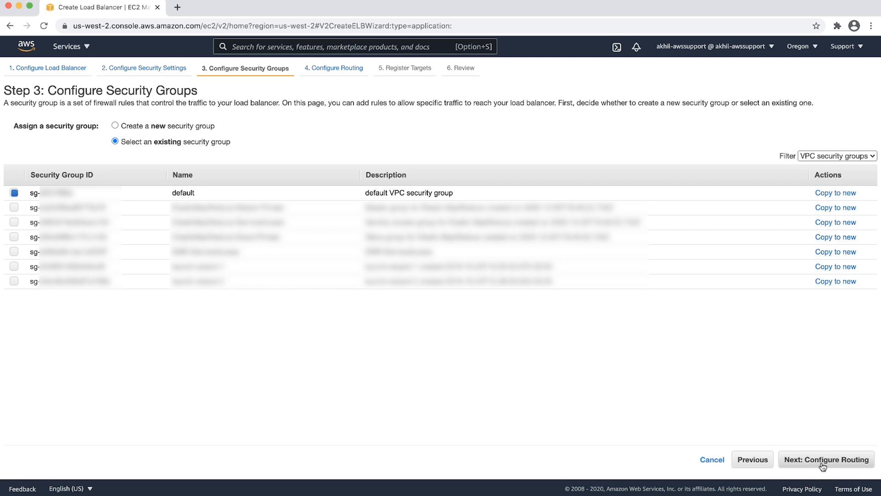
{"action": "left_click", "coordinate": [826, 459]}
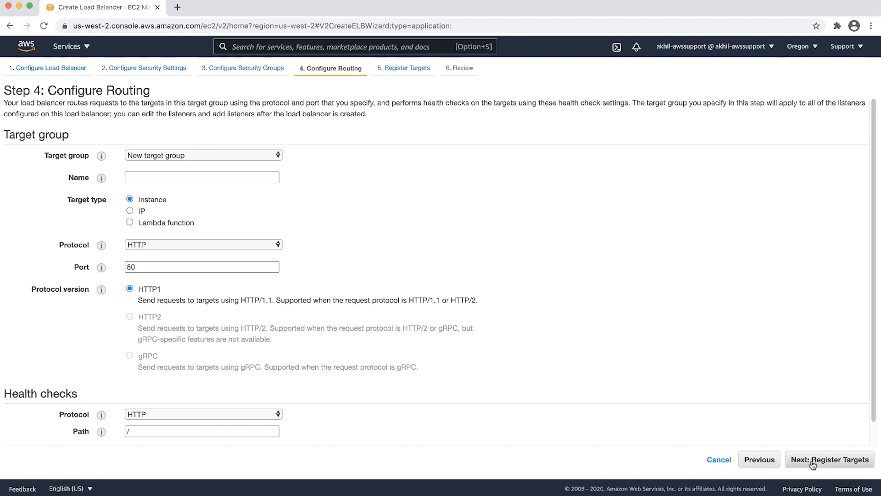
Create target group EMR-master-node-TG with IP target type on port 8998.
{"action": "left_click", "coordinate": [202, 155]}
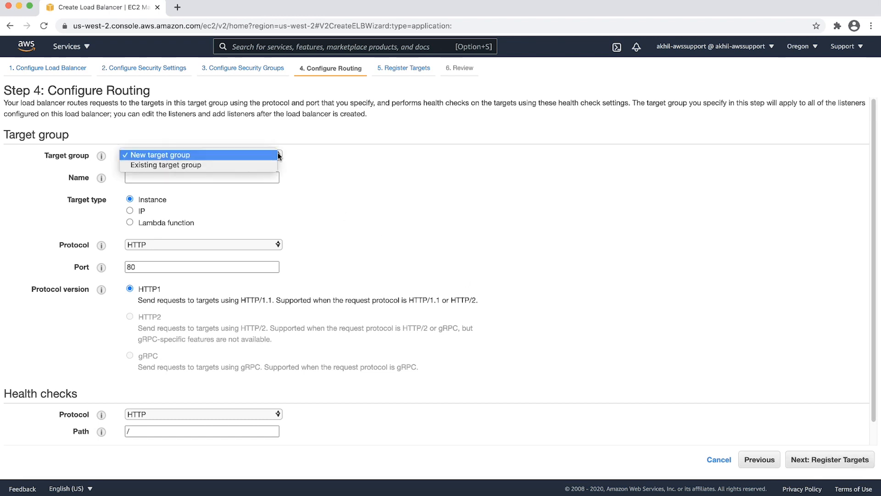
{"action": "left_click", "coordinate": [160, 155]}
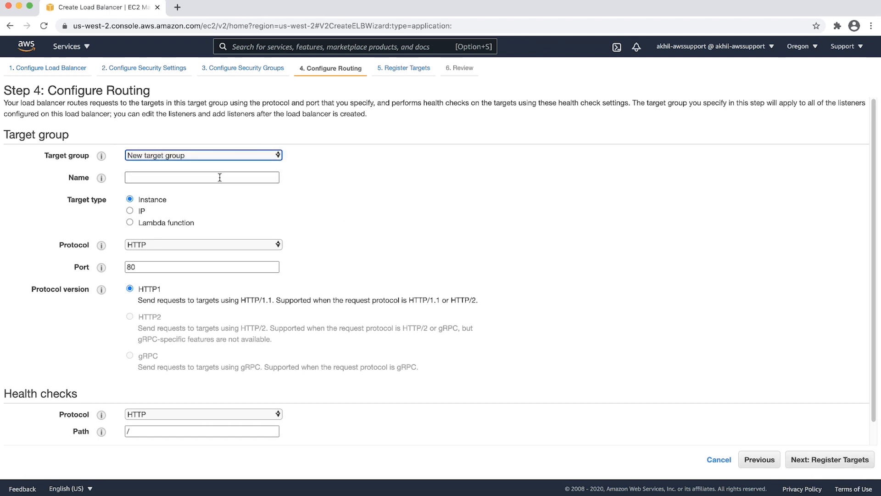
{"action": "type", "text": "EMR-master-node-TG"}
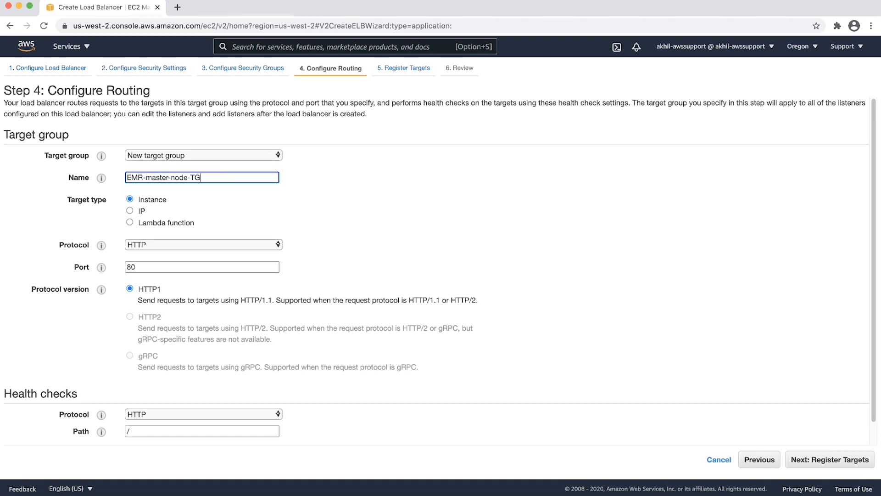
{"action": "left_click", "coordinate": [130, 210]}
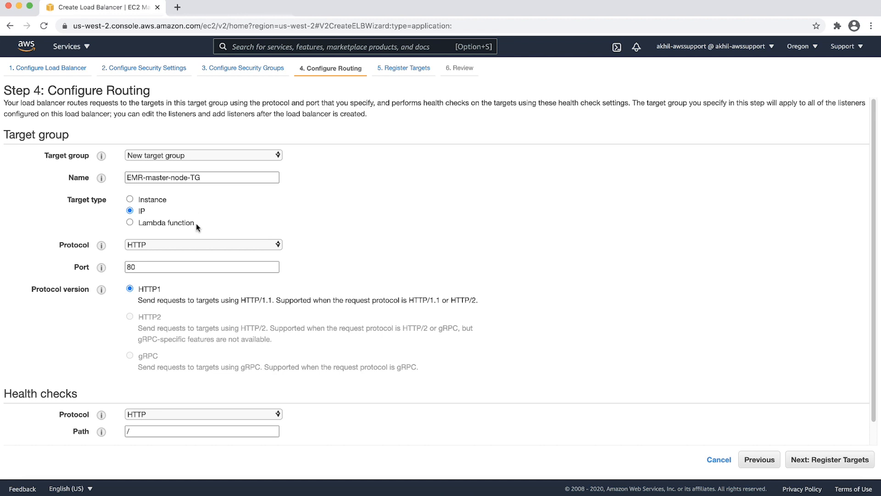
{"action": "left_click", "coordinate": [201, 266]}
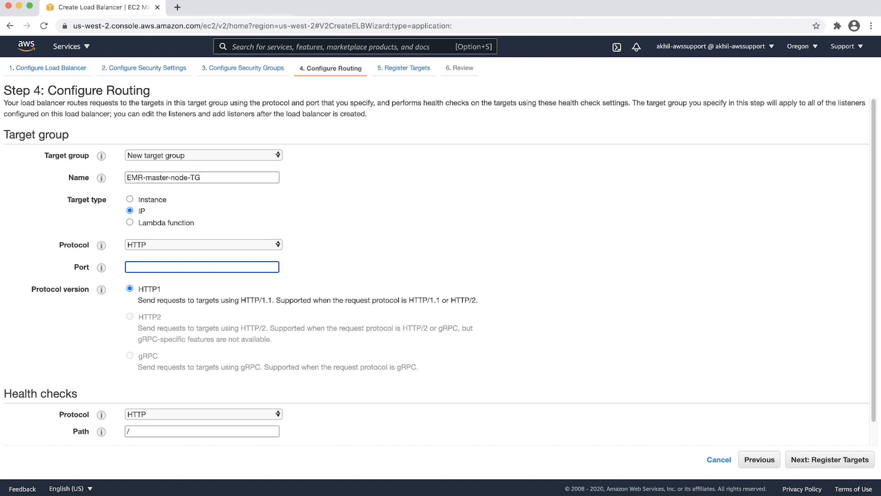
{"action": "type", "text": "8998"}
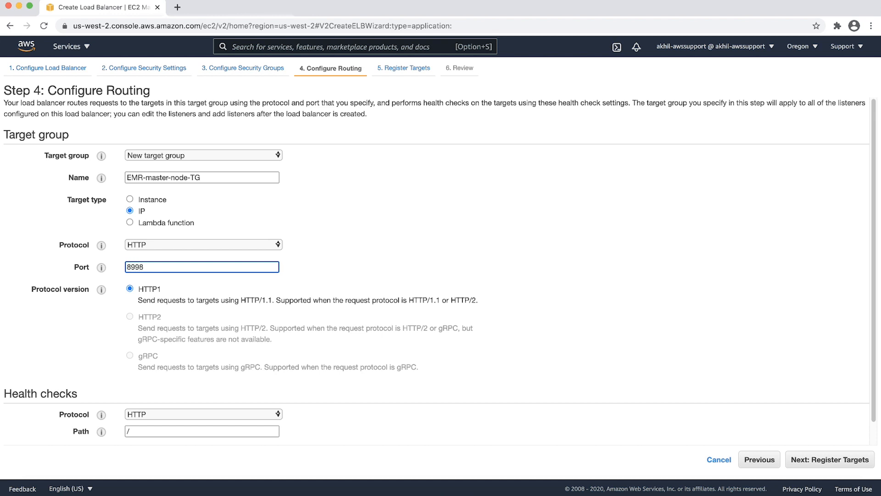
{"action": "mouse_move", "coordinate": [277, 250]}
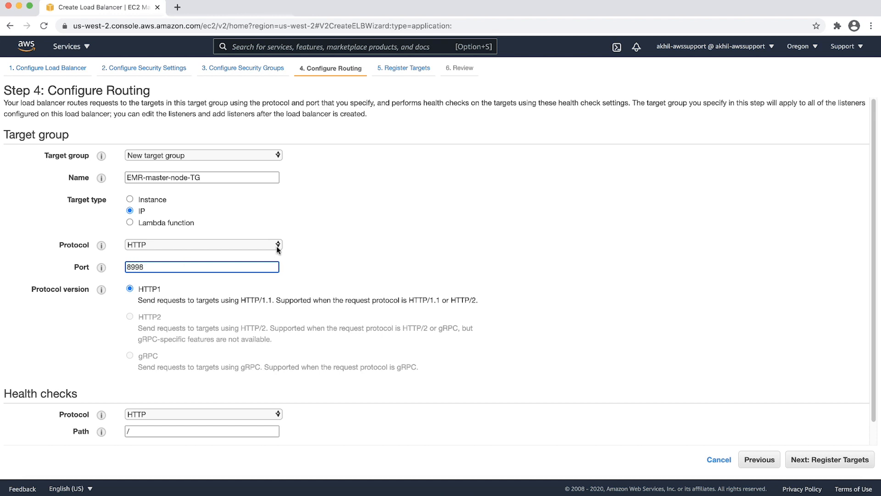
{"action": "mouse_move", "coordinate": [358, 245]}
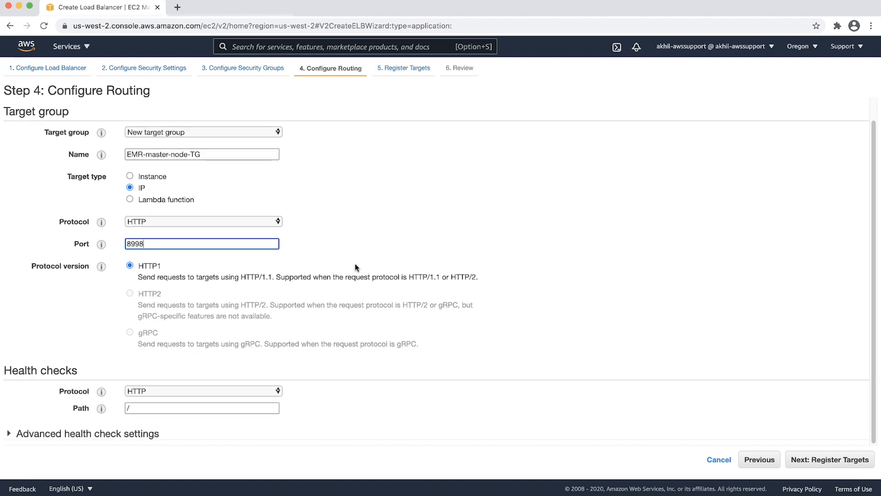
{"action": "mouse_move", "coordinate": [292, 403]}
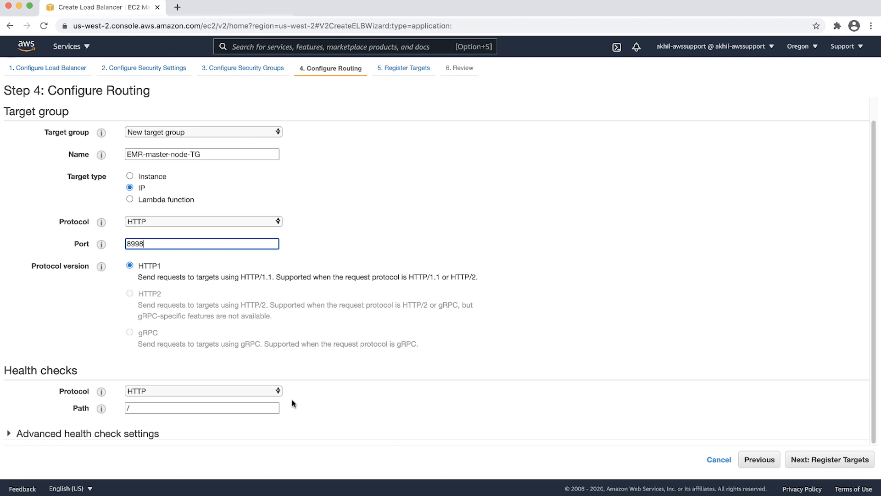
{"action": "mouse_move", "coordinate": [781, 455]}
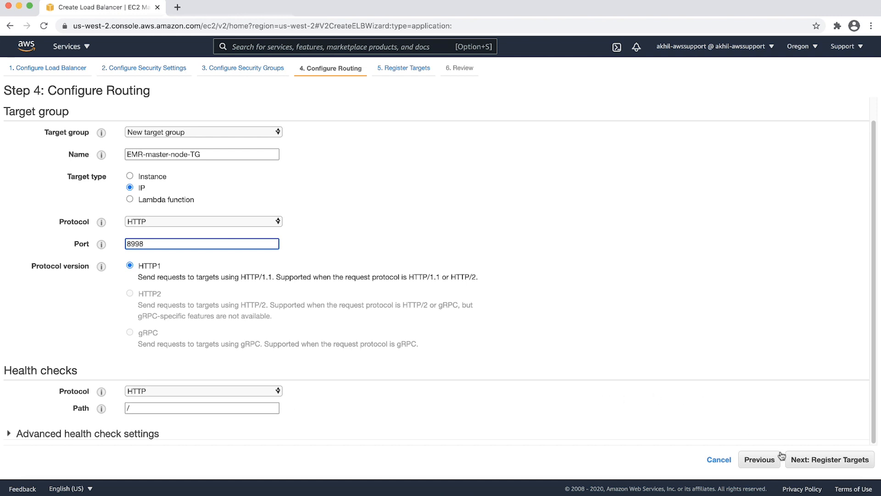
Add IP 10.0.6.131 on port 8998 to the targets to register.
{"action": "left_click", "coordinate": [829, 459]}
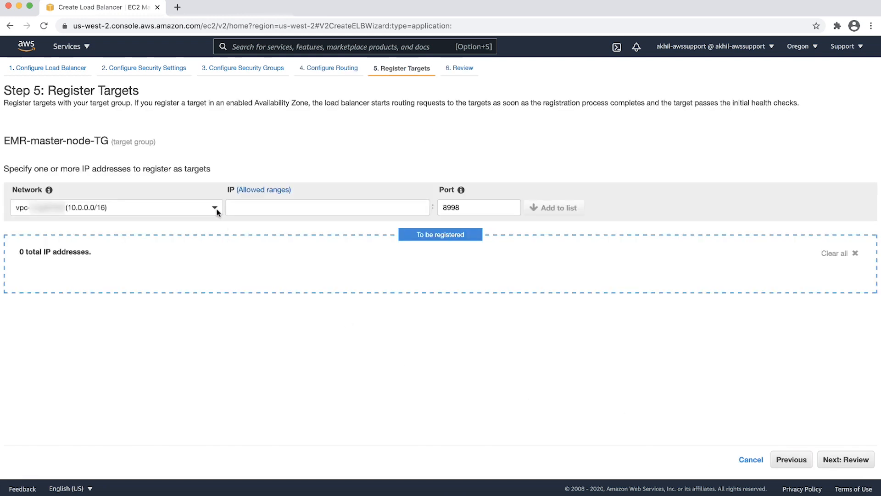
{"action": "left_click", "coordinate": [213, 207]}
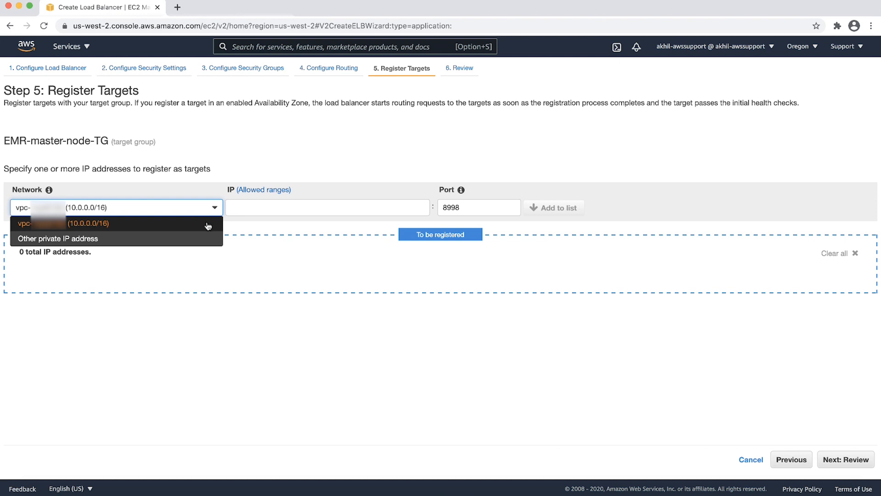
{"action": "left_click", "coordinate": [327, 207]}
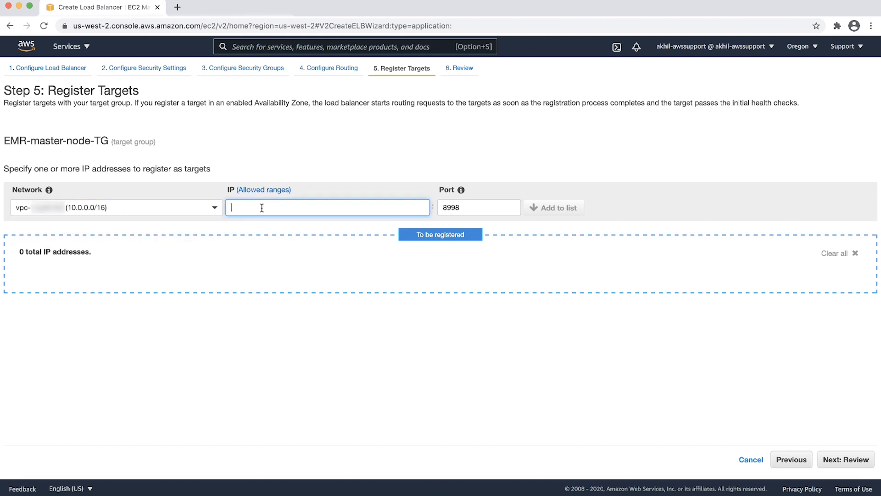
{"action": "type", "text": "10.0.6.131"}
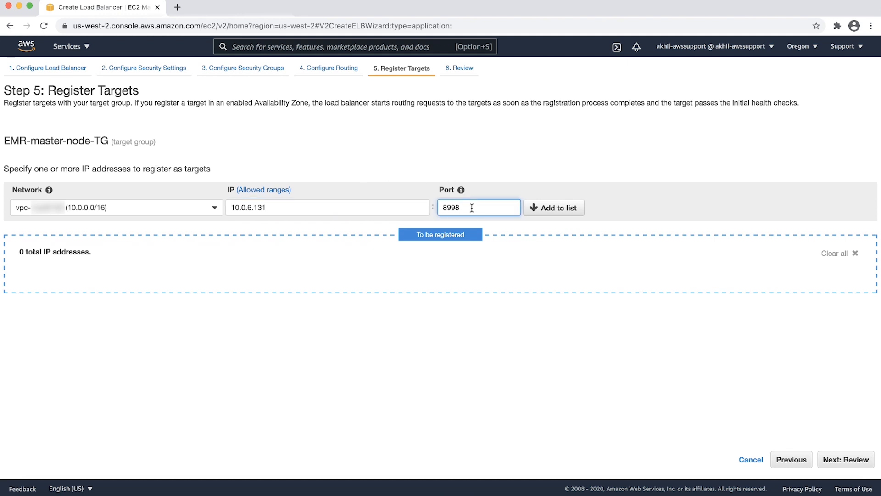
{"action": "left_click", "coordinate": [554, 207]}
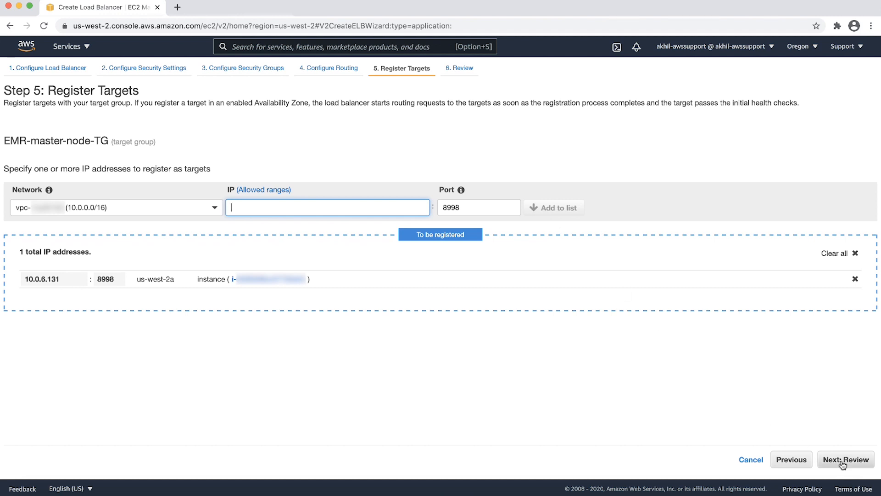
Review and create EMR-ALB, then close the status page.
{"action": "left_click", "coordinate": [846, 459]}
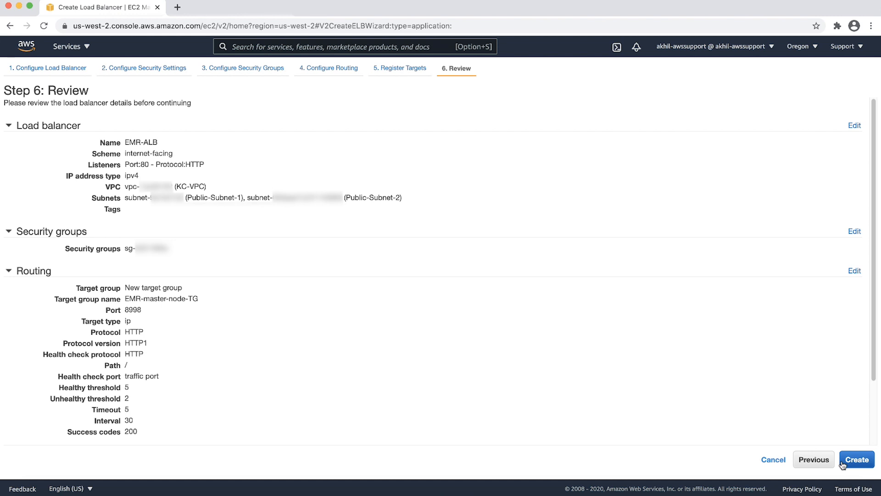
{"action": "mouse_move", "coordinate": [736, 319]}
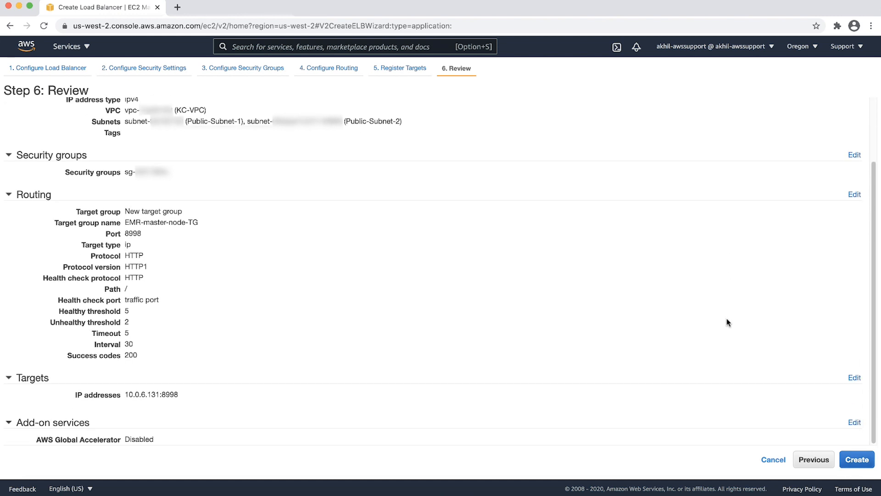
{"action": "left_click", "coordinate": [857, 459]}
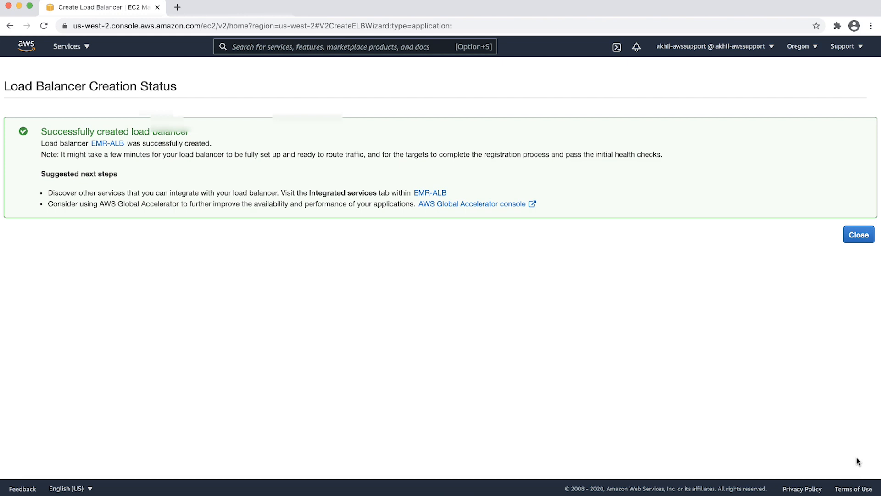
{"action": "left_click", "coordinate": [858, 234]}
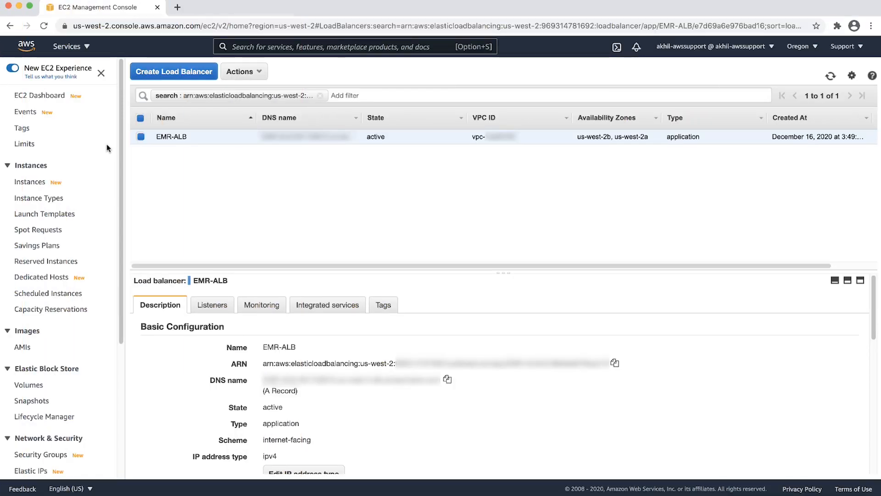